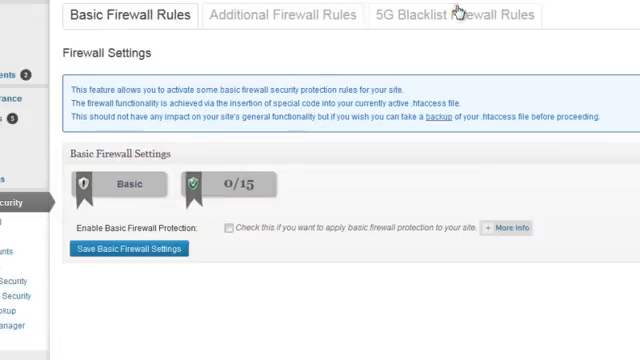
- Show the WP Security dashboard with the security strength meter scoring 75
{"action": "left_click", "coordinate": [456, 14]}
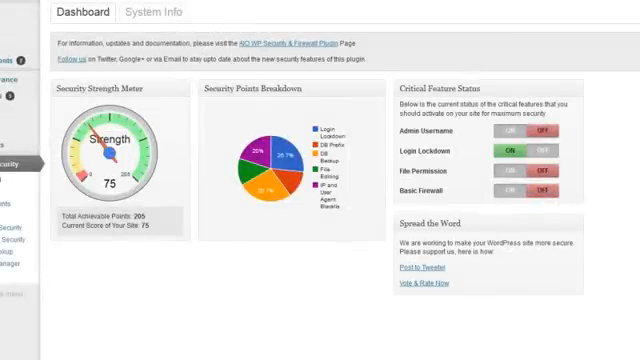
- Scroll down to the Critical Feature Status box listing Login Lockdown on and Basic Firewall off
{"action": "scroll", "scroll_direction": "down", "scroll_amount": 3}
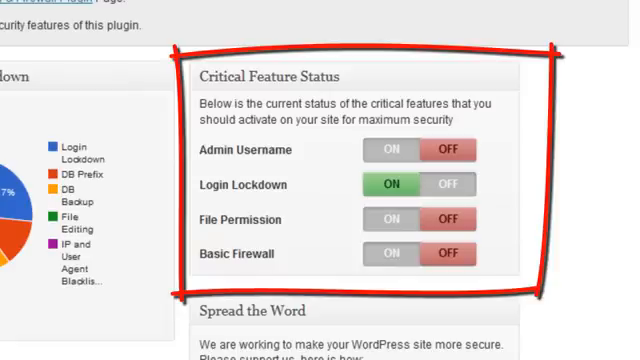
{"action": "mouse_move", "coordinate": [304, 56]}
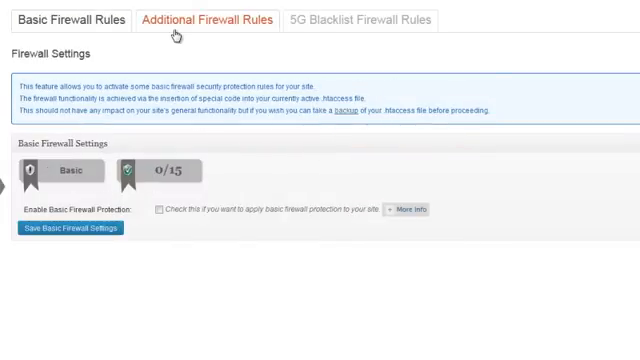
- Show the Additional Firewall Rules and the 5G blacklist firewall rules
{"action": "left_click", "coordinate": [208, 20]}
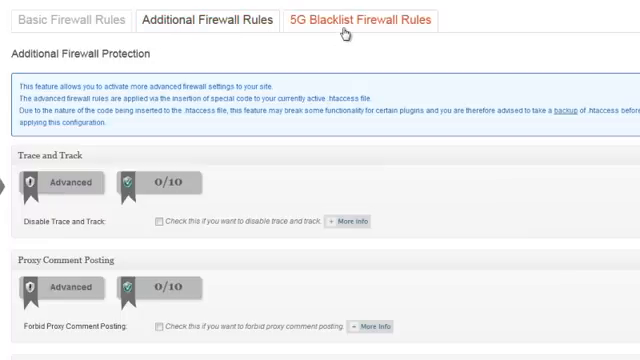
{"action": "left_click", "coordinate": [362, 20]}
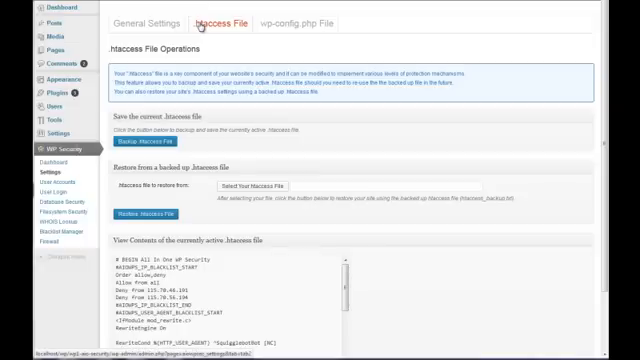
{"action": "mouse_move", "coordinate": [300, 22]}
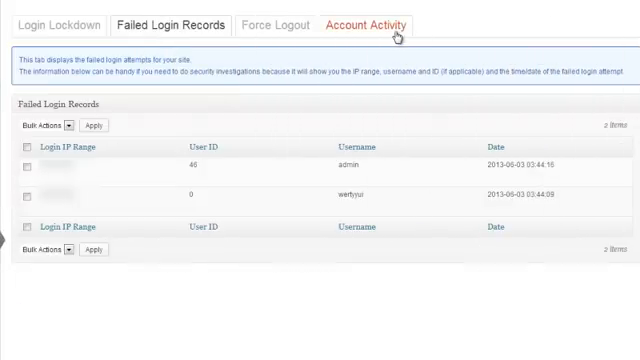
- Show the account activity records and scroll through the results table
{"action": "left_click", "coordinate": [376, 24]}
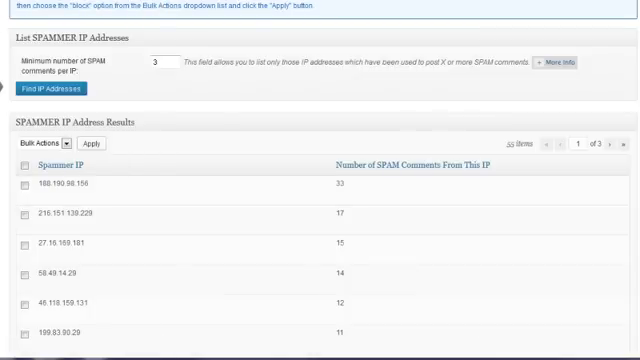
{"action": "scroll", "scroll_direction": "down", "scroll_amount": 3}
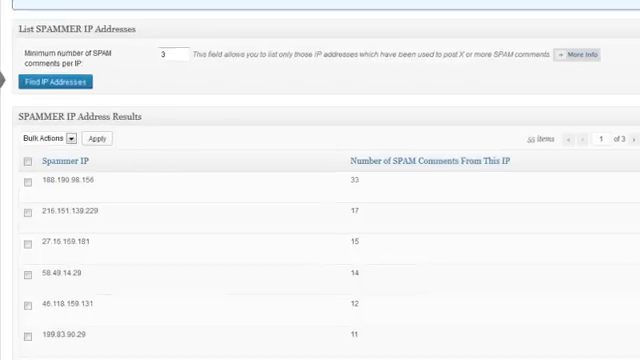
{"action": "scroll", "scroll_direction": "down", "scroll_amount": 3}
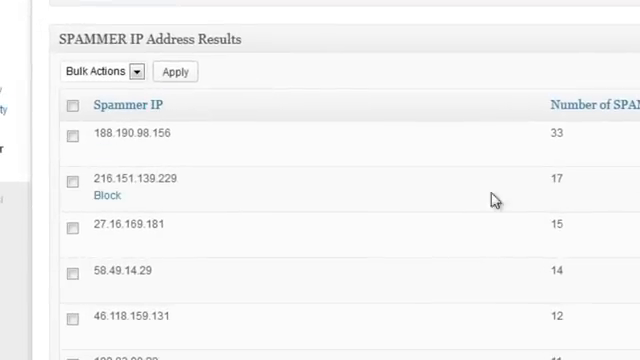